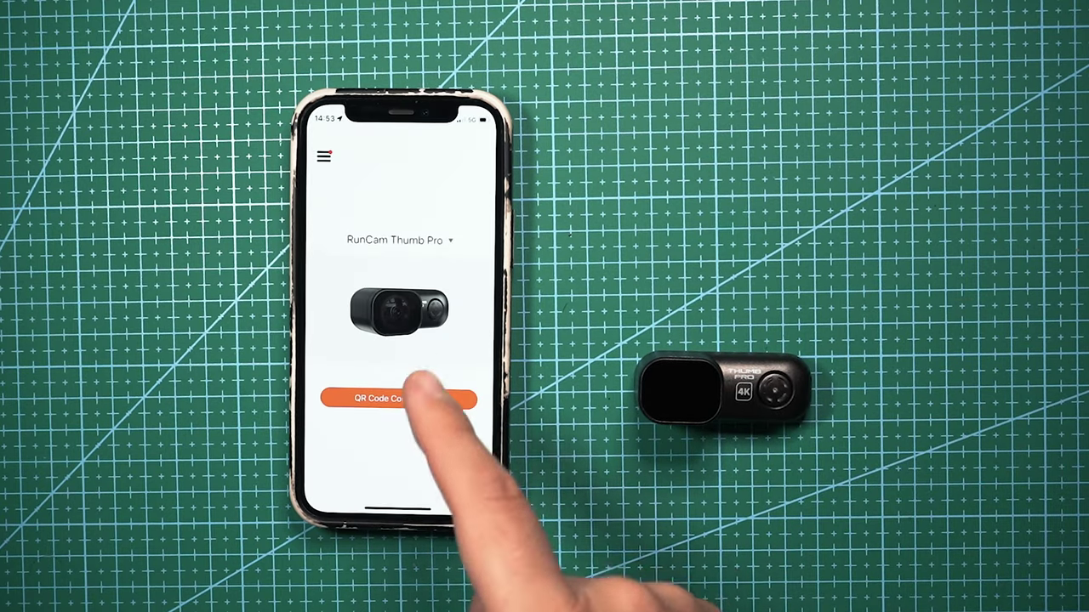
{"action": "mouse_move", "coordinate": [398, 399]}
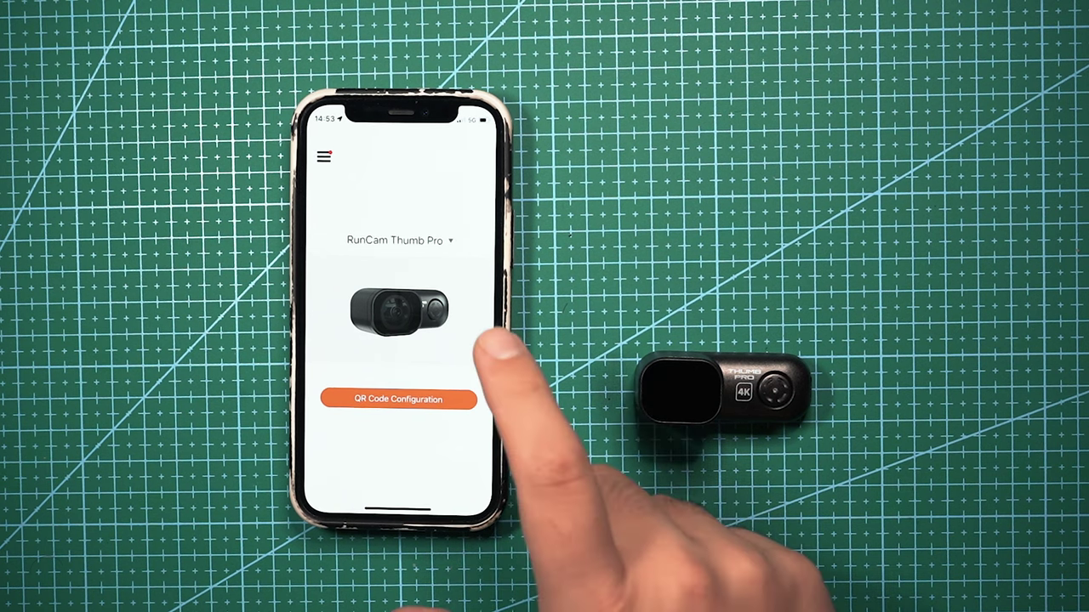
Open the RunCam Thumb Pro's QR Code Configuration screen listing video quality and ISO settings
{"action": "left_click", "coordinate": [398, 399]}
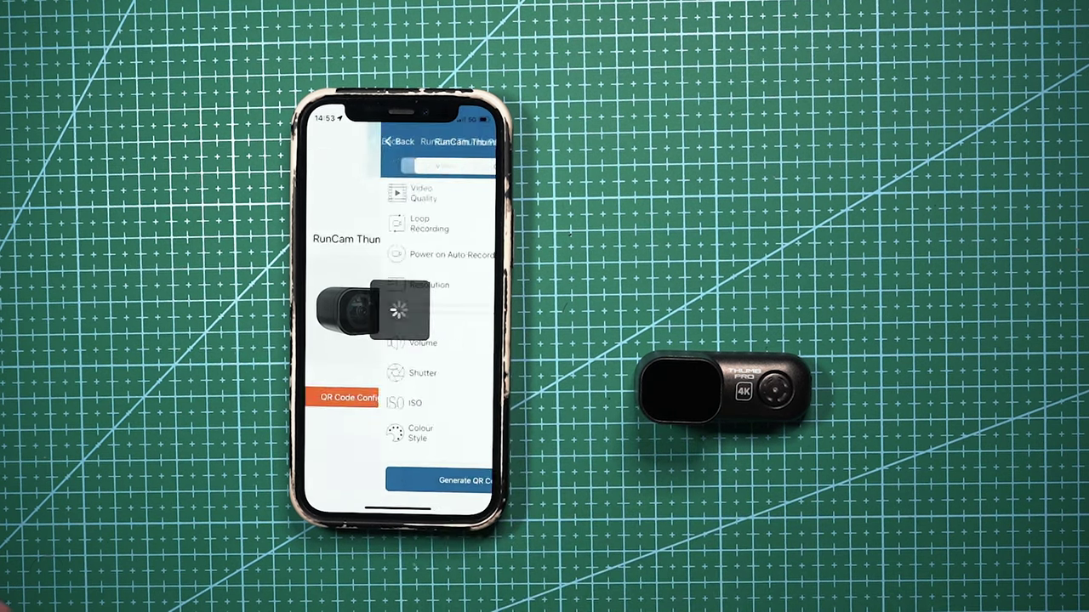